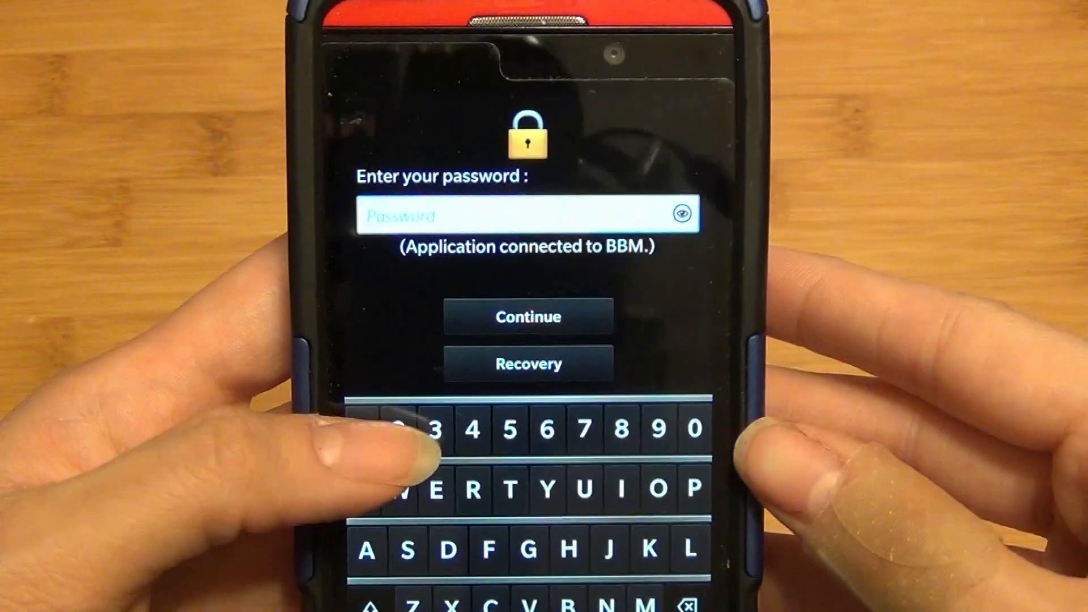
Unlock SMS Blocker Pro with the password, then view the Sent SMS and Blocked SMS lists.
type("3")
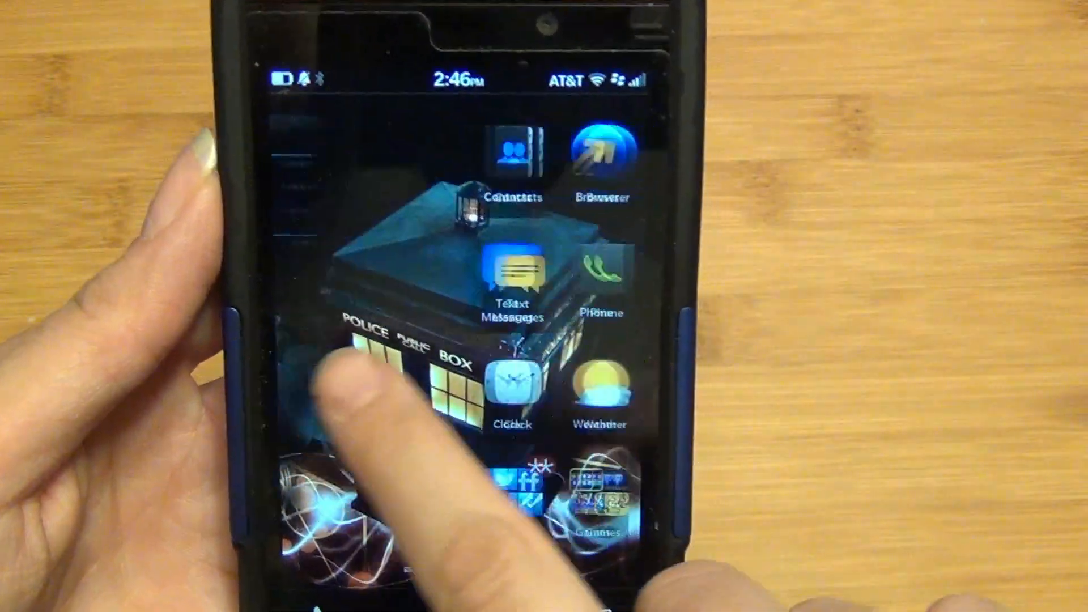
left_click(510, 277)
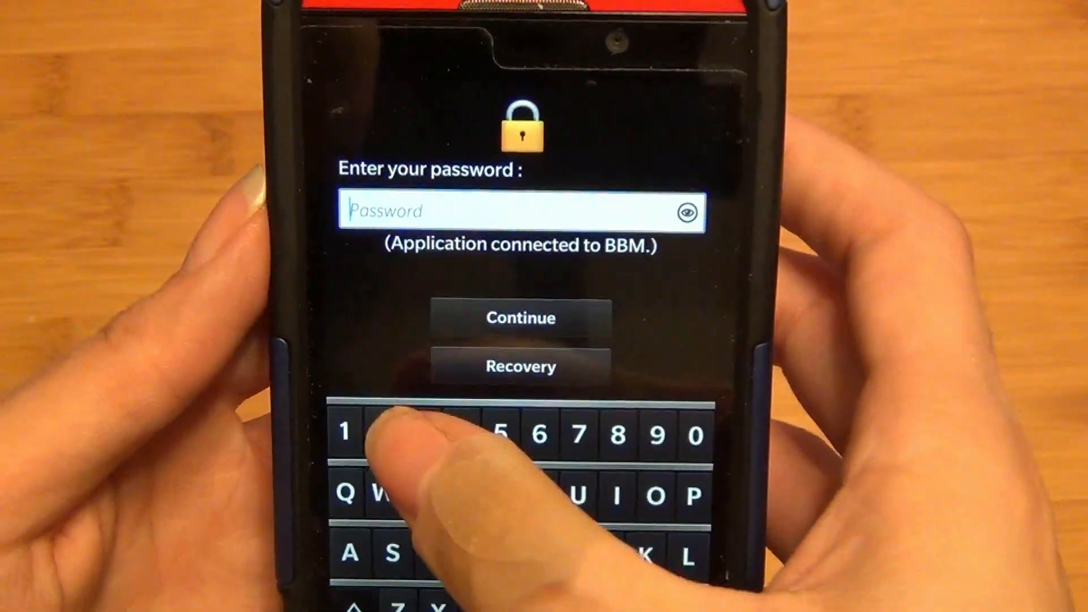
left_click(422, 434)
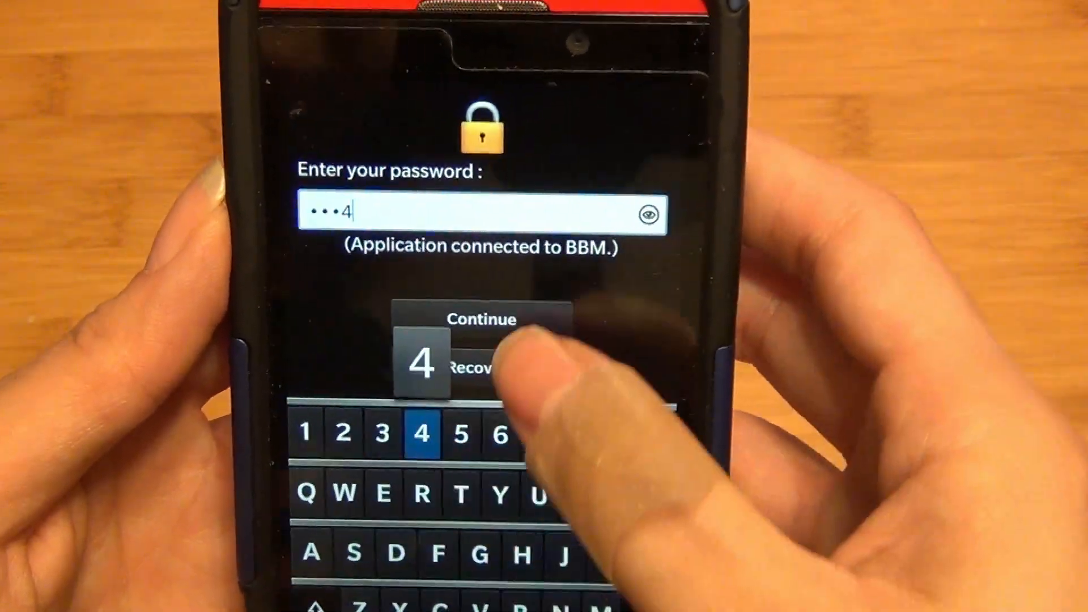
left_click(481, 319)
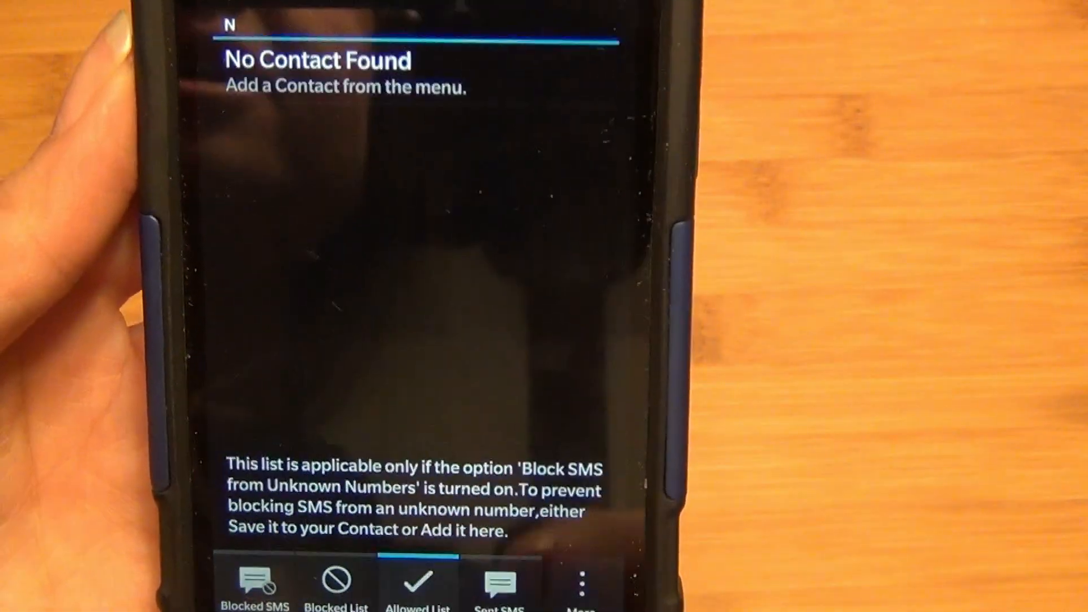
left_click(500, 583)
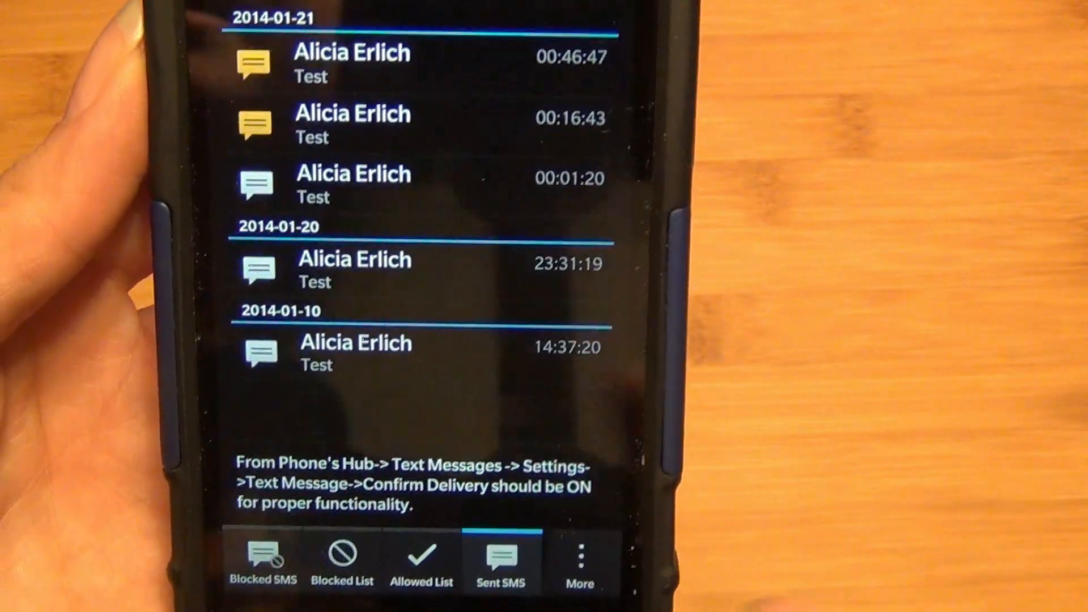
left_click(262, 563)
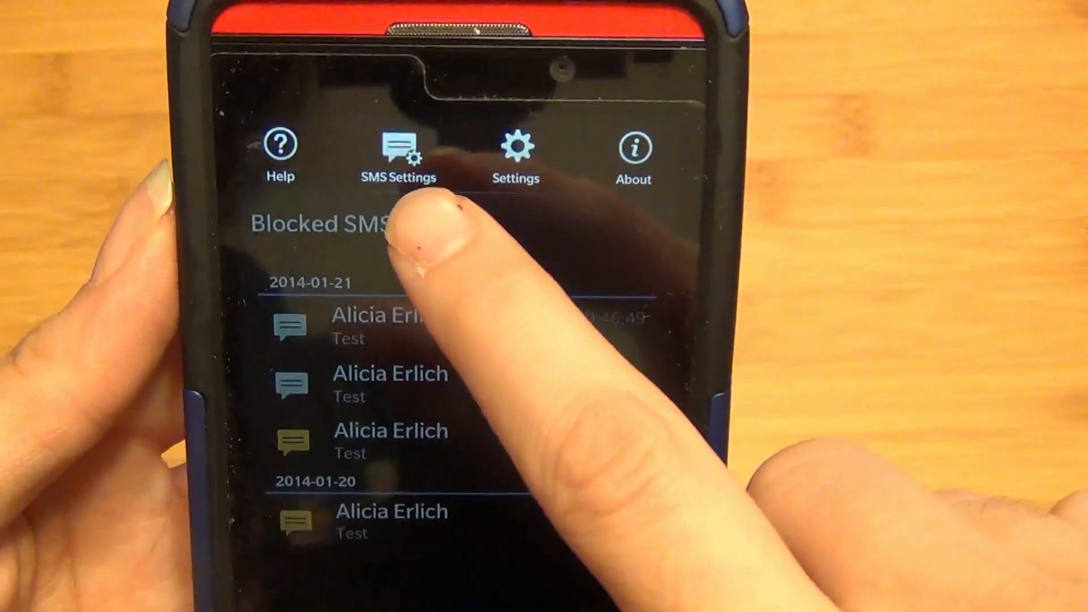
Review Blocked SMS Settings down through the LED, Auto Reply and Login sections.
left_click(399, 149)
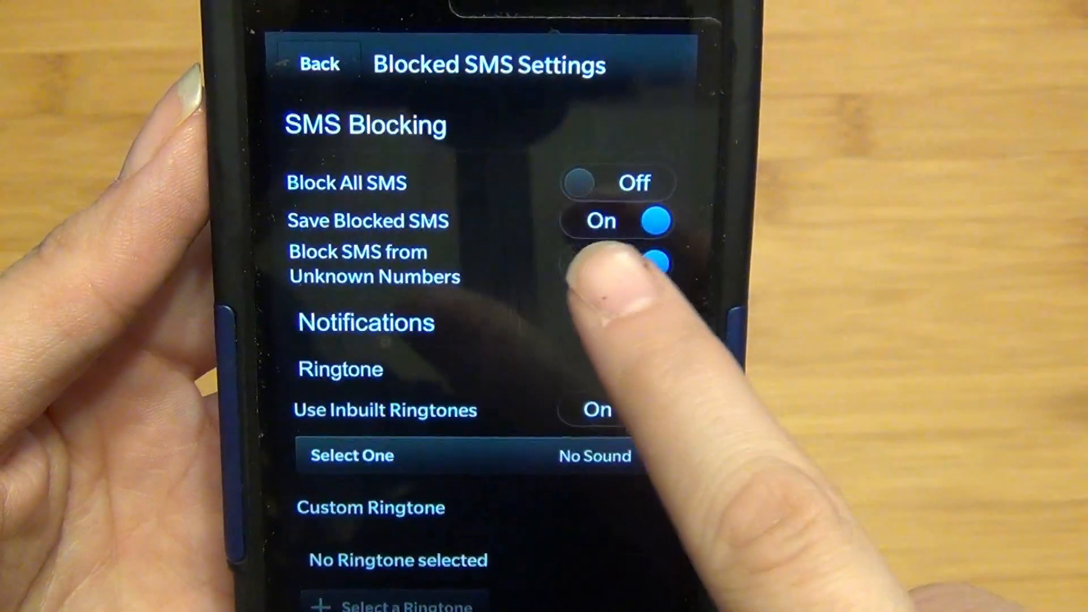
left_click(646, 264)
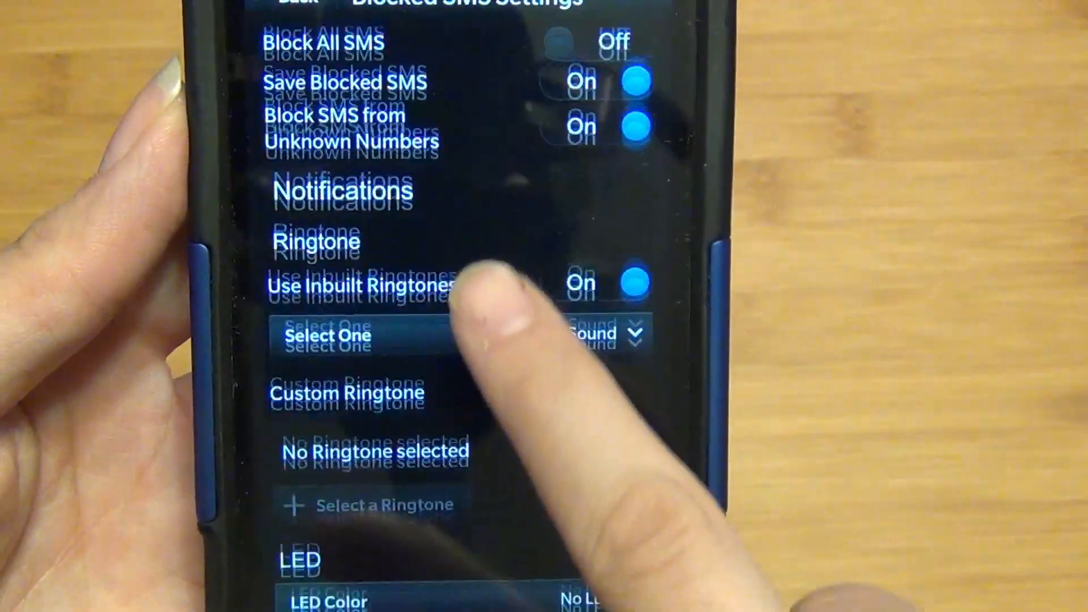
scroll("down", 3)
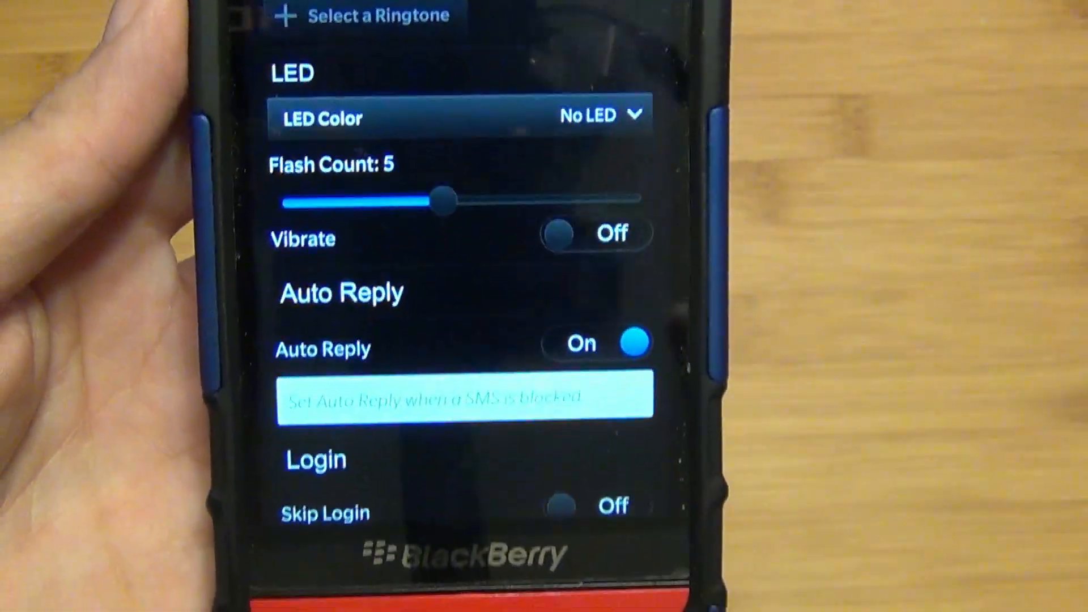
scroll("down", 3)
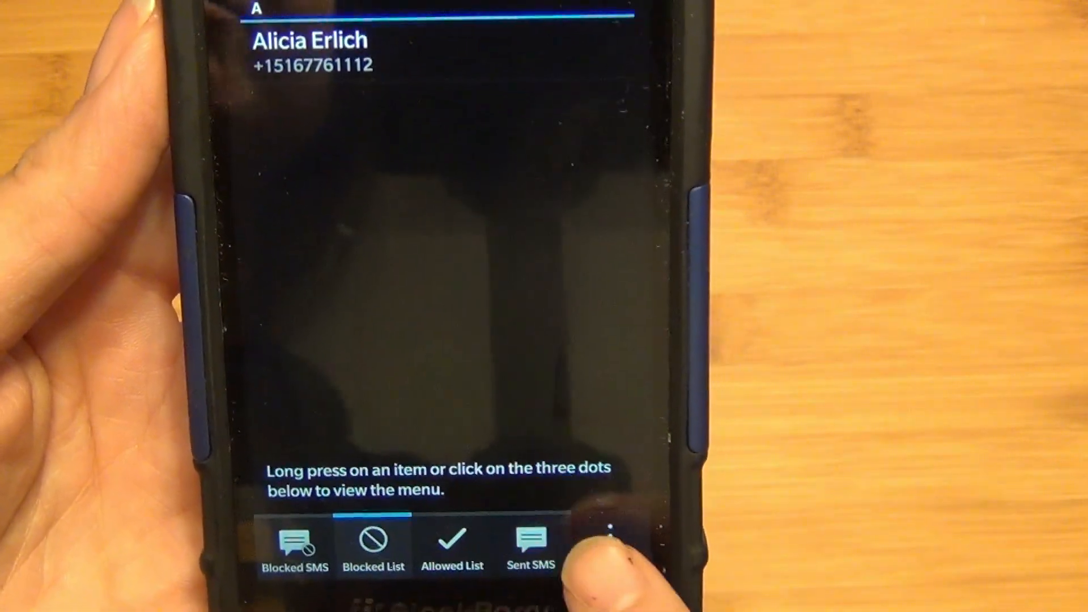
Use Add from Contacts on the Blocked List to pick a contact to block.
left_click(609, 538)
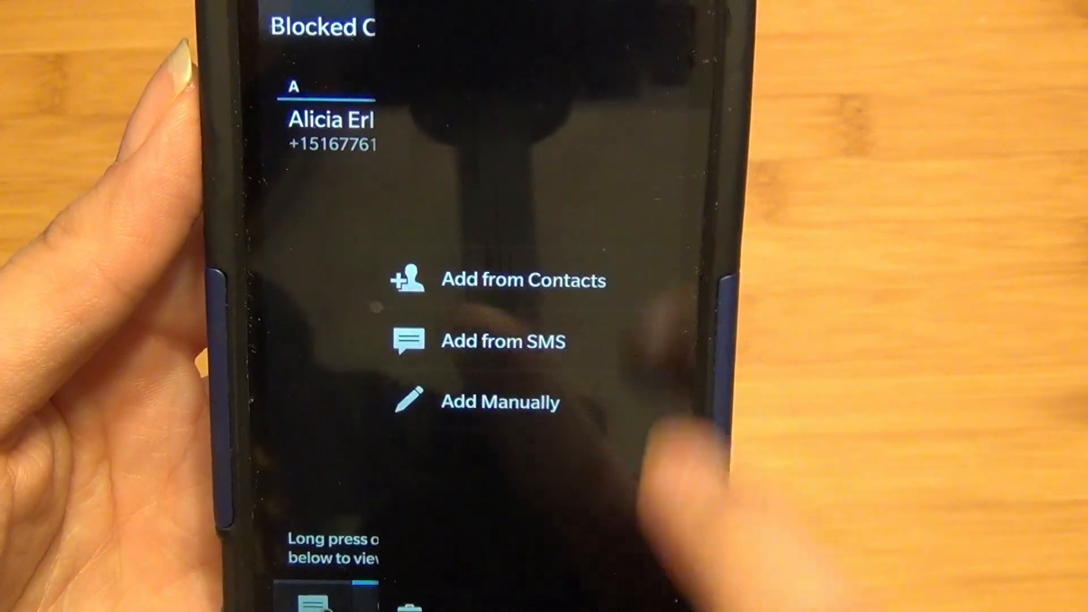
left_click(500, 402)
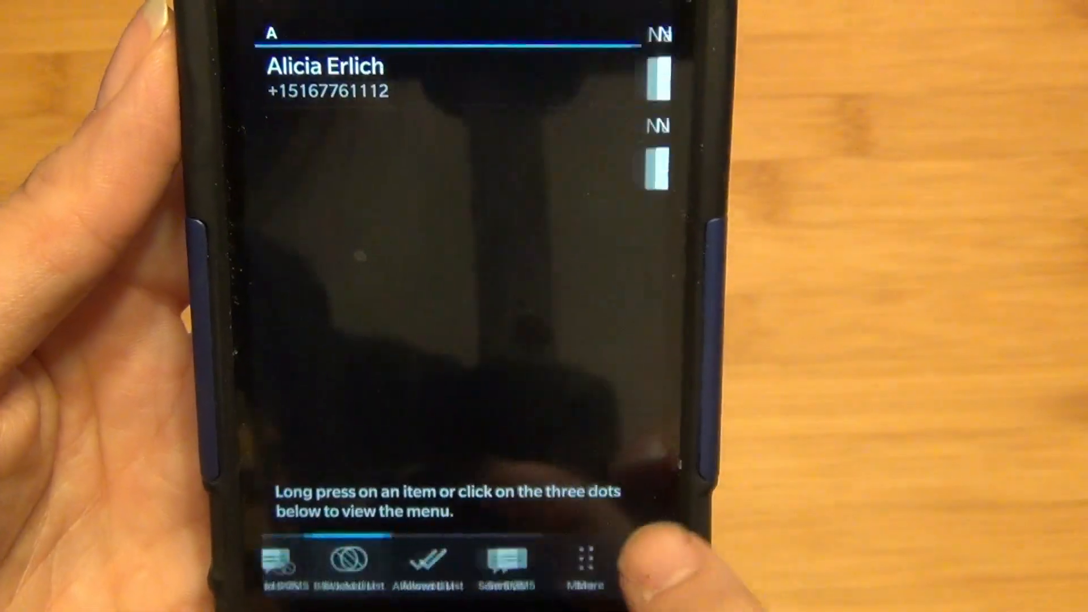
left_click(585, 561)
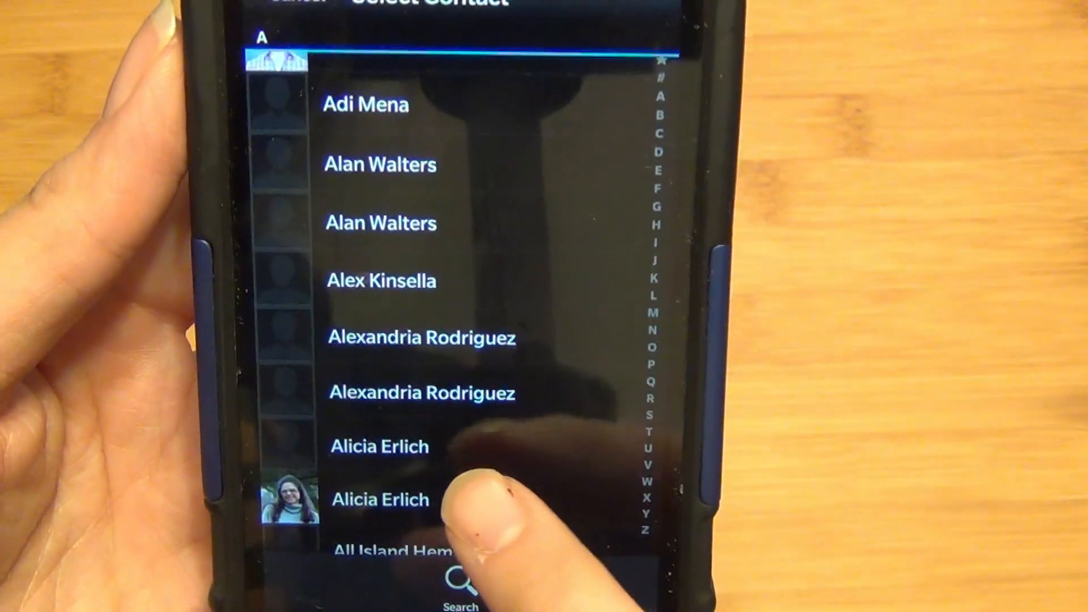
left_click(380, 500)
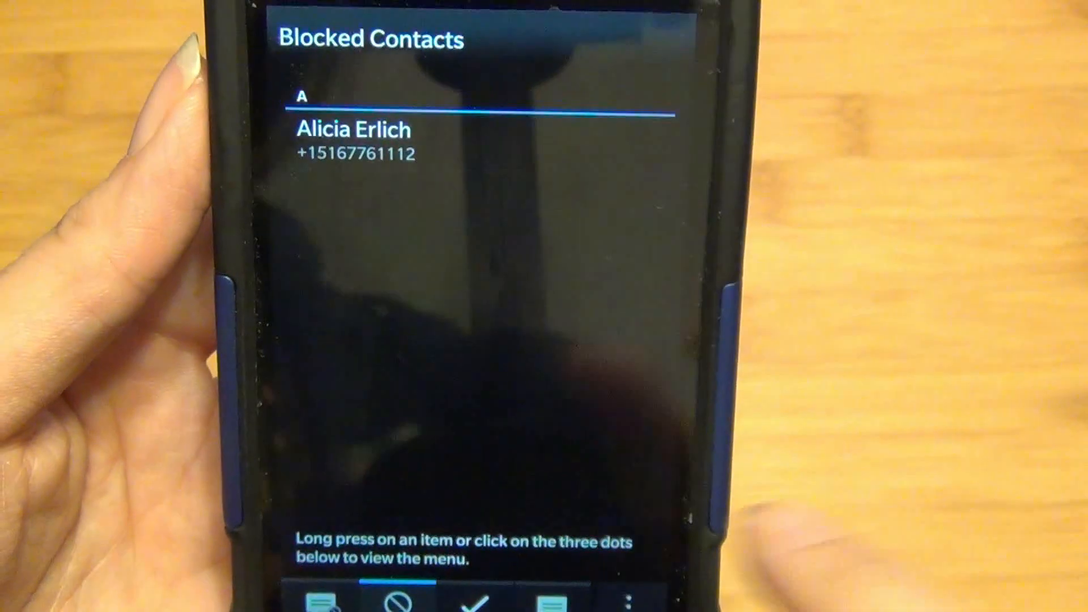
Check the empty Allowed List and Sent SMS log, then show the share, review, invite and contact options.
left_click(463, 556)
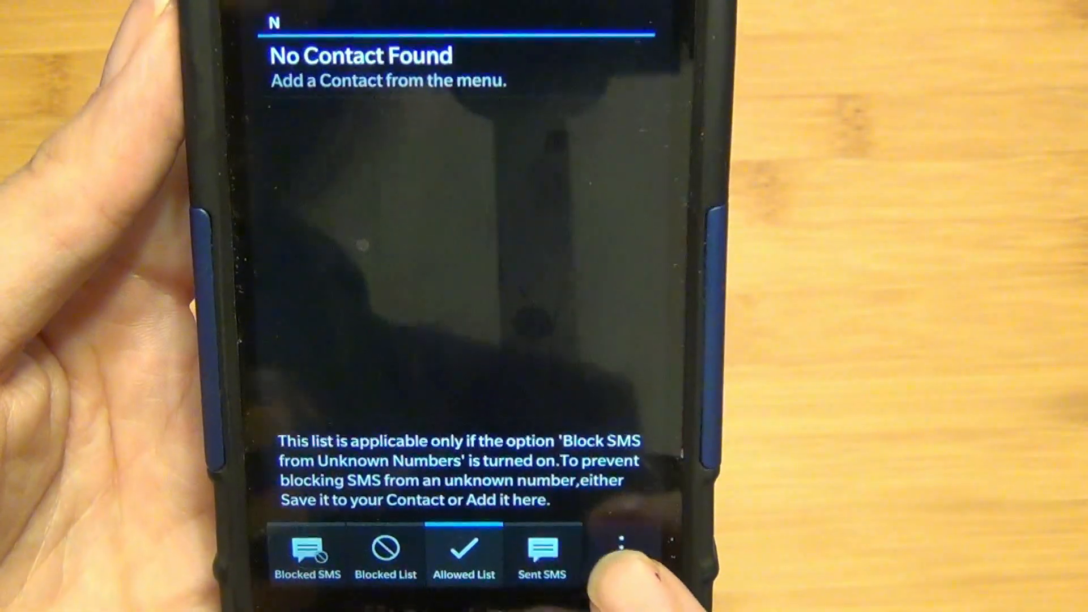
left_click(621, 545)
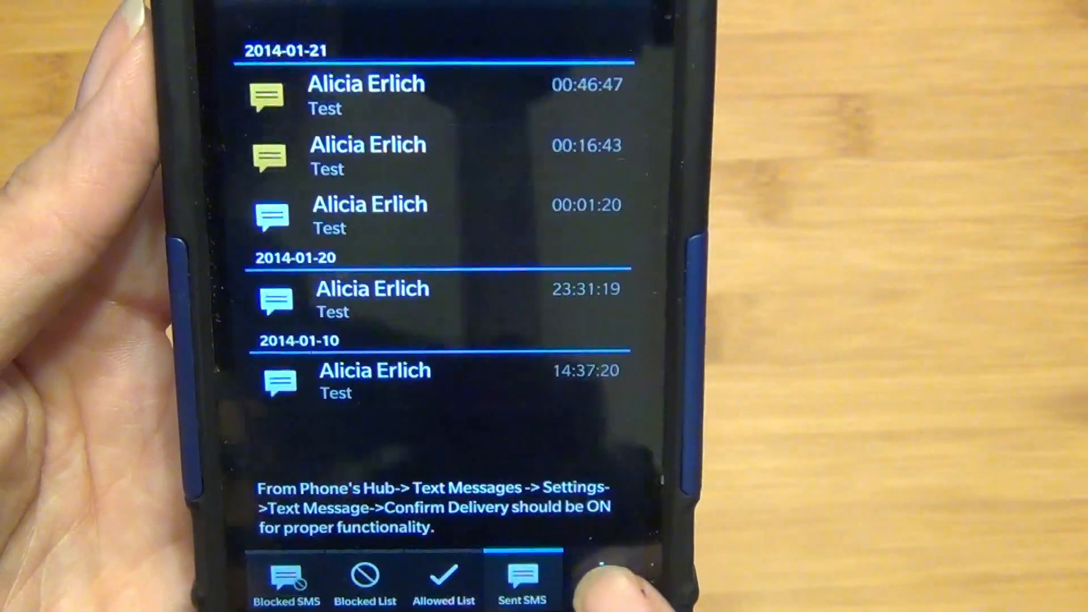
left_click(600, 579)
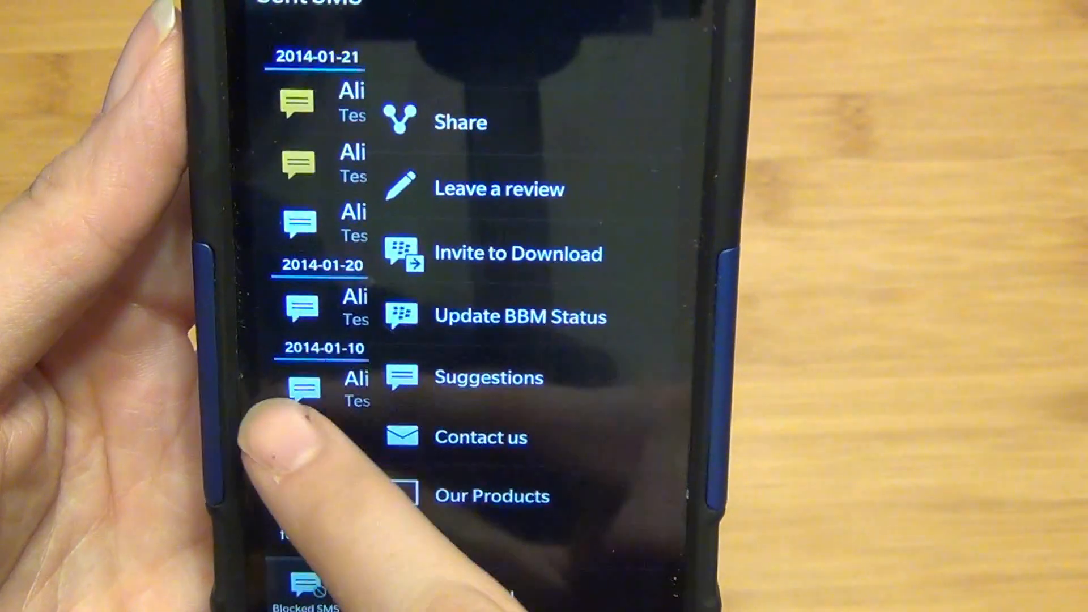